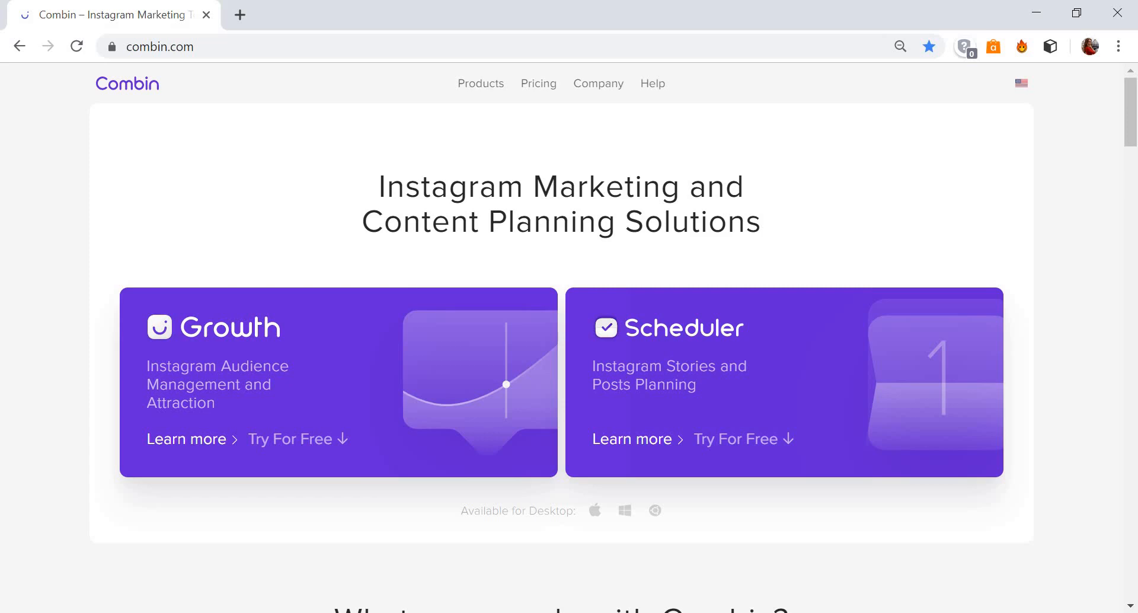
pyautogui.moveTo(128, 73)
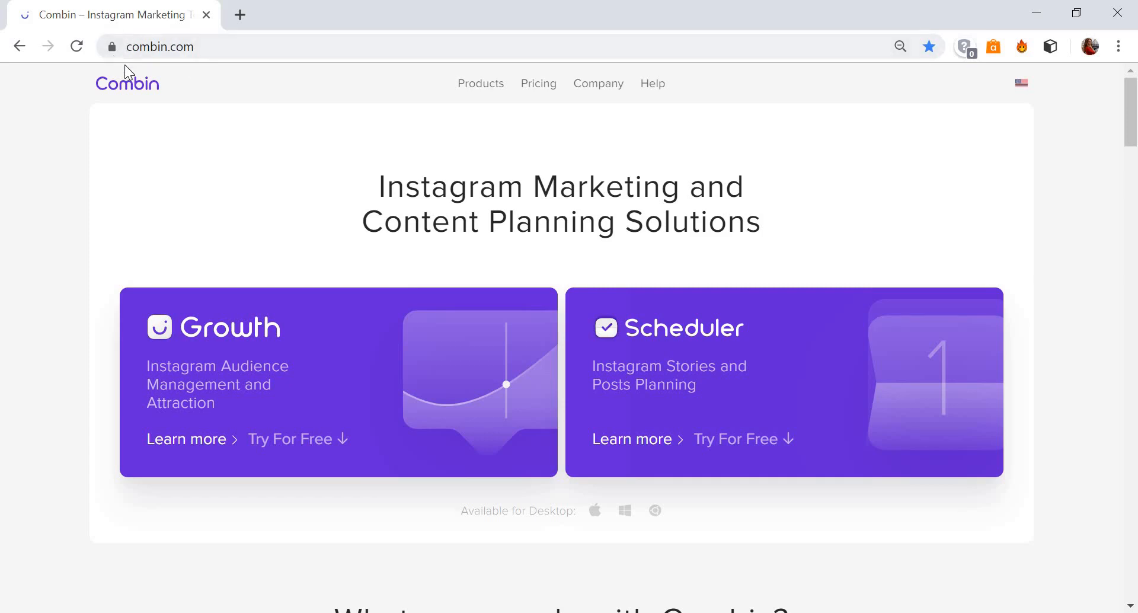
pyautogui.moveTo(615, 367)
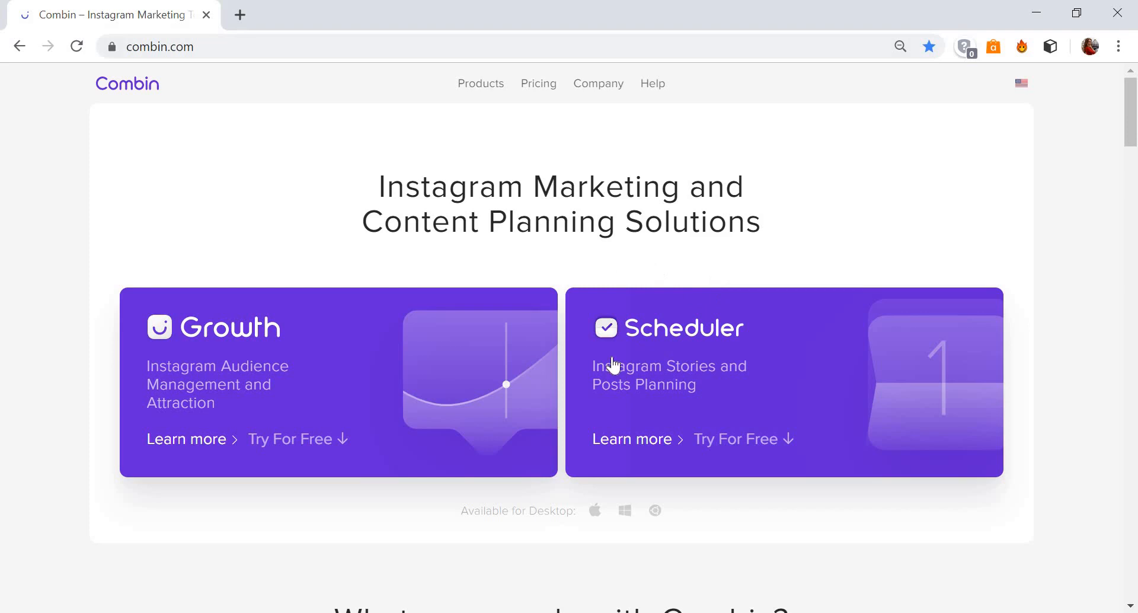
pyautogui.moveTo(782, 423)
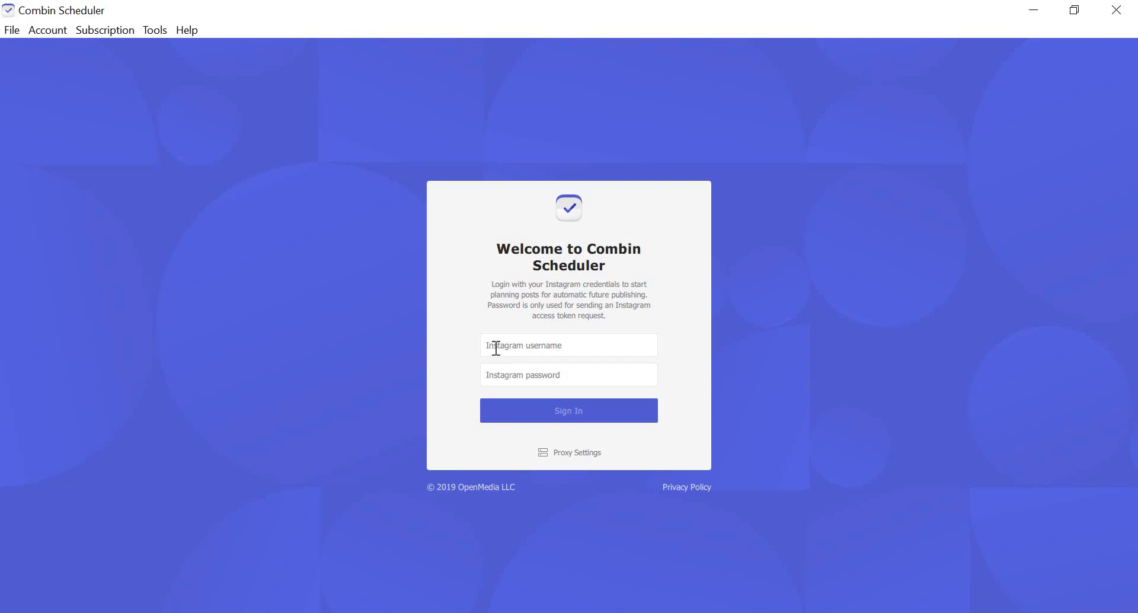
# Step: Enter the Instagram username and password and submit the sign-in
pyautogui.click(568, 345)
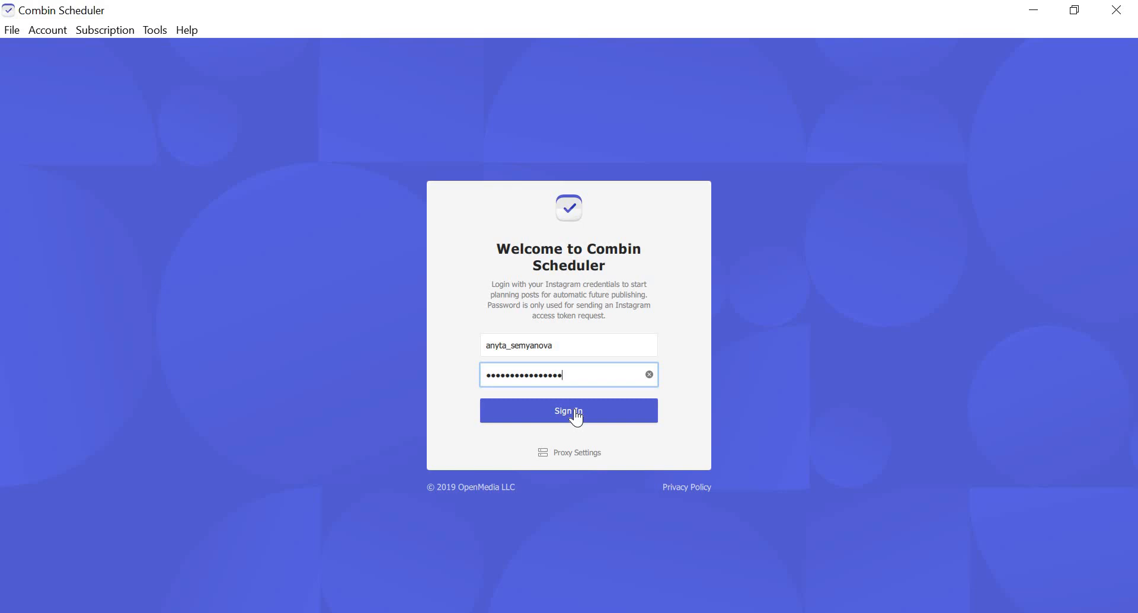
pyautogui.click(567, 410)
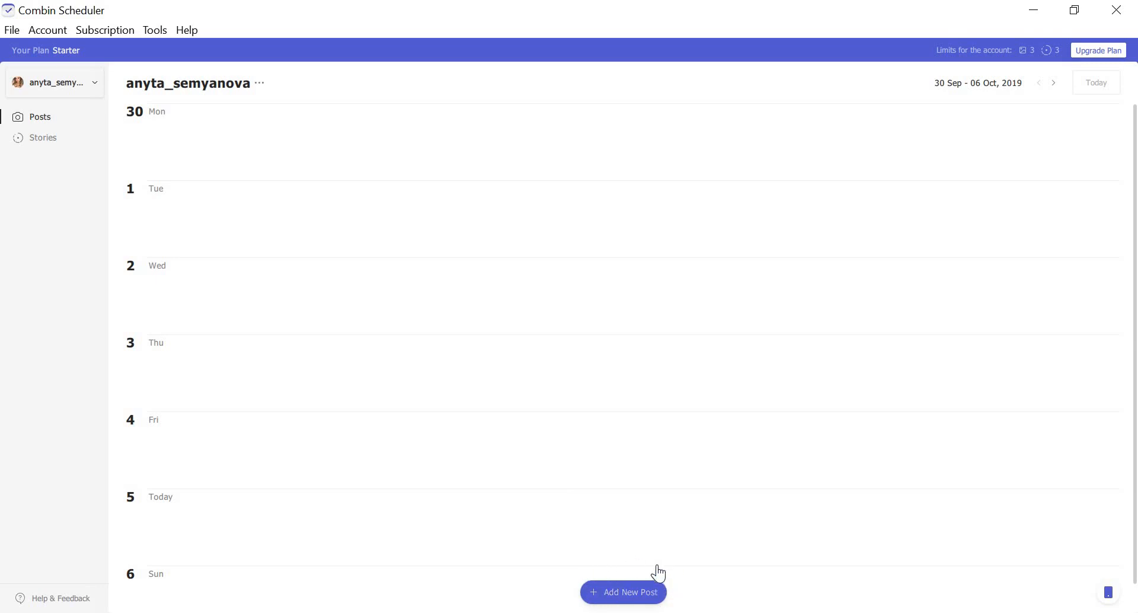
# Step: Start a new scheduled post from the empty 30 Sep – 06 Oct calendar
pyautogui.click(622, 591)
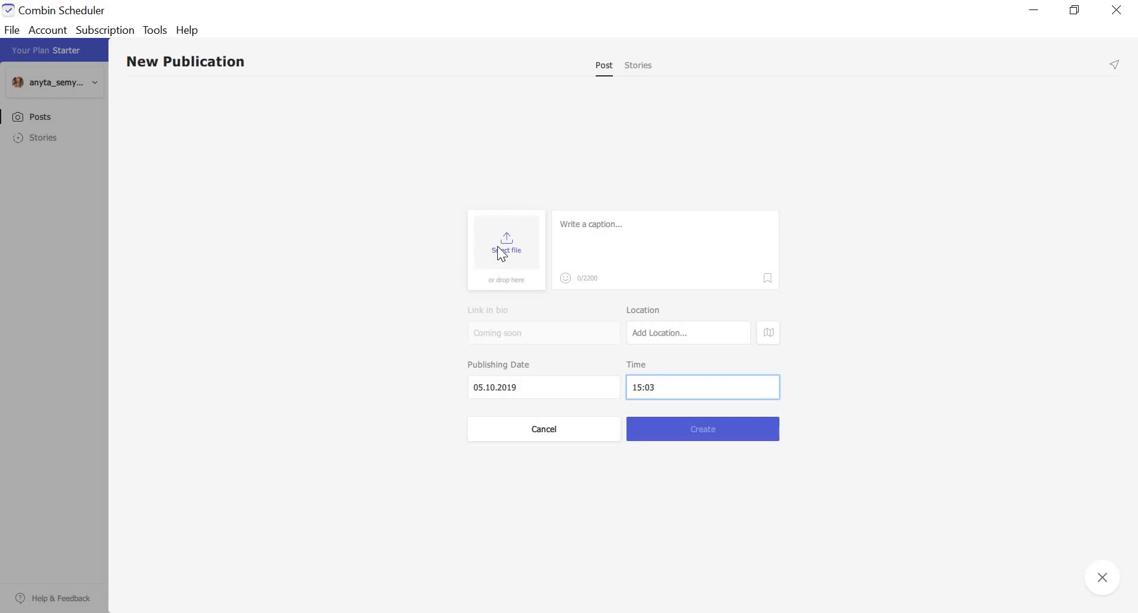
# Step: Upload the Combin banner photo as the post image
pyautogui.click(506, 250)
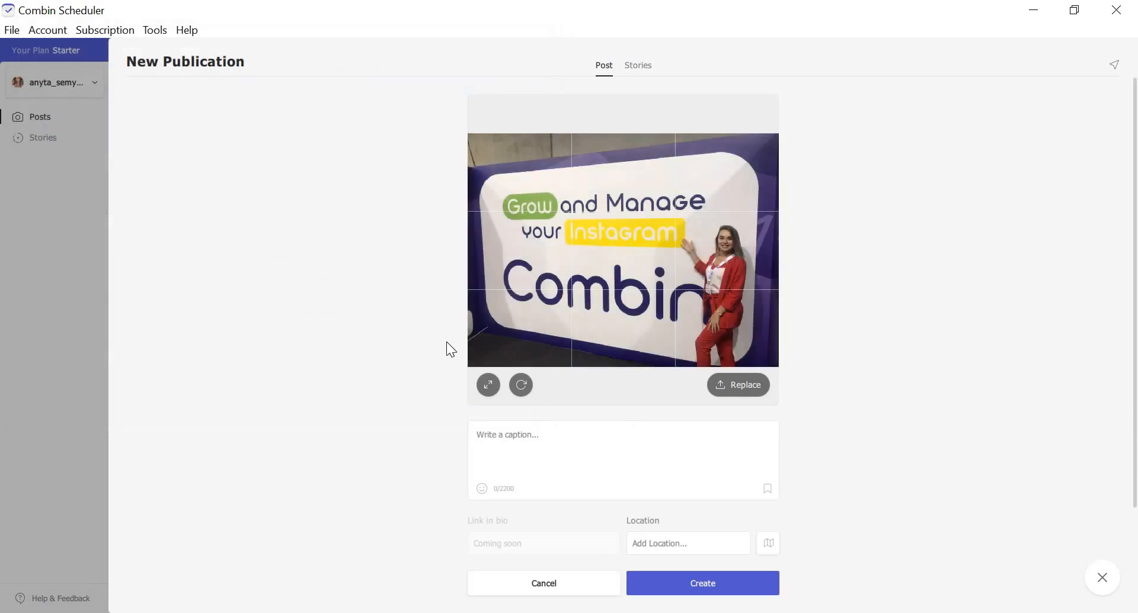
pyautogui.moveTo(485, 404)
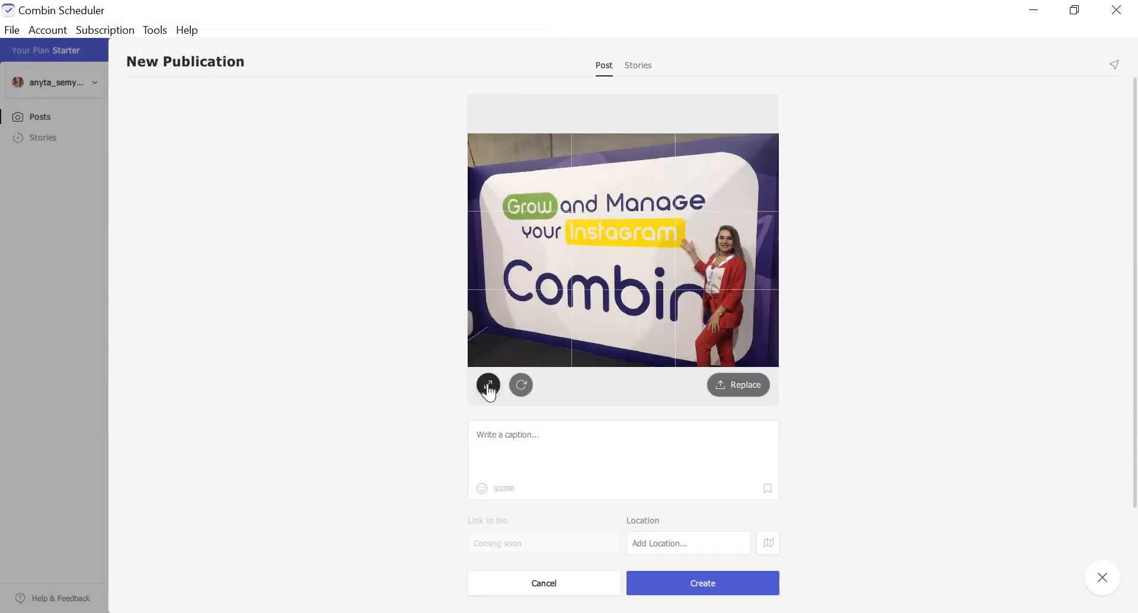
# Step: Write the caption 'Combin at DMEXCO 2019! 😊' for the post
pyautogui.click(622, 457)
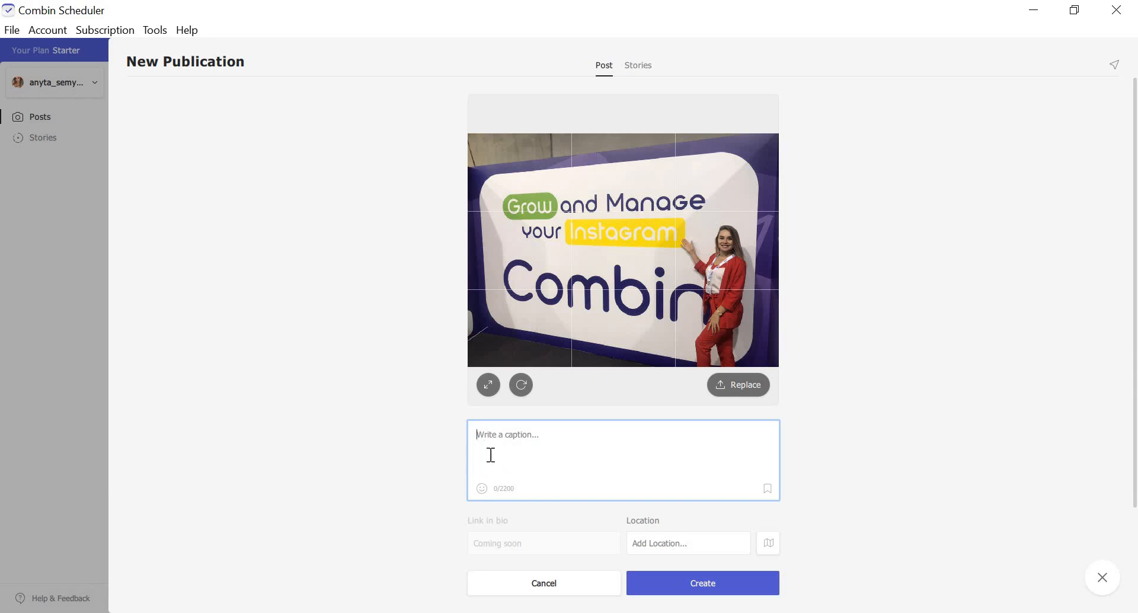
pyautogui.write('Combin at DMEXCO 2019! 😊')
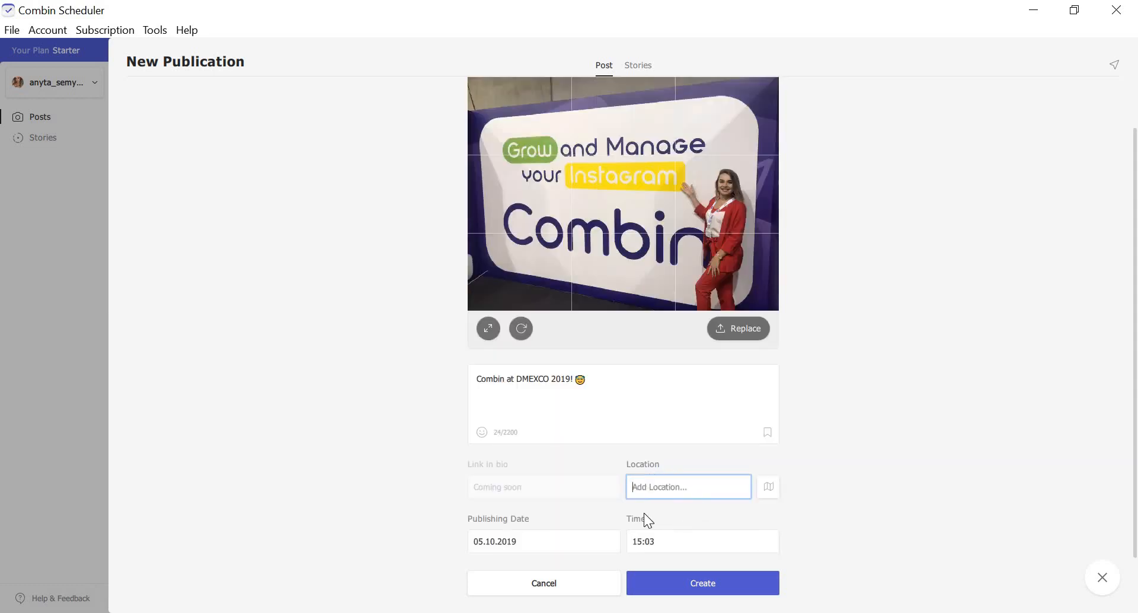
pyautogui.moveTo(654, 533)
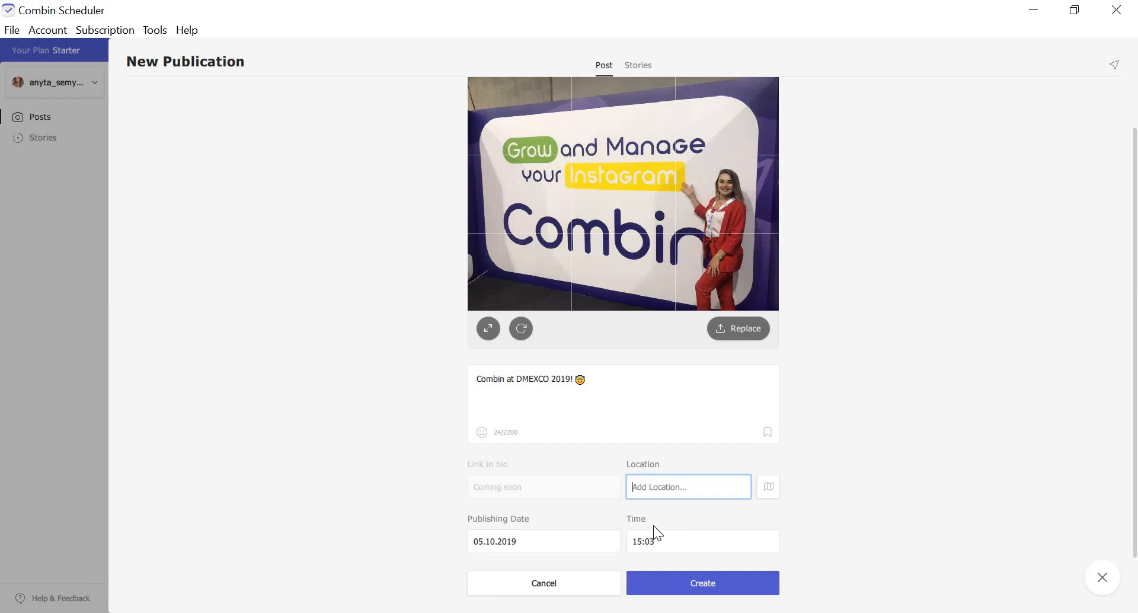
pyautogui.moveTo(651, 470)
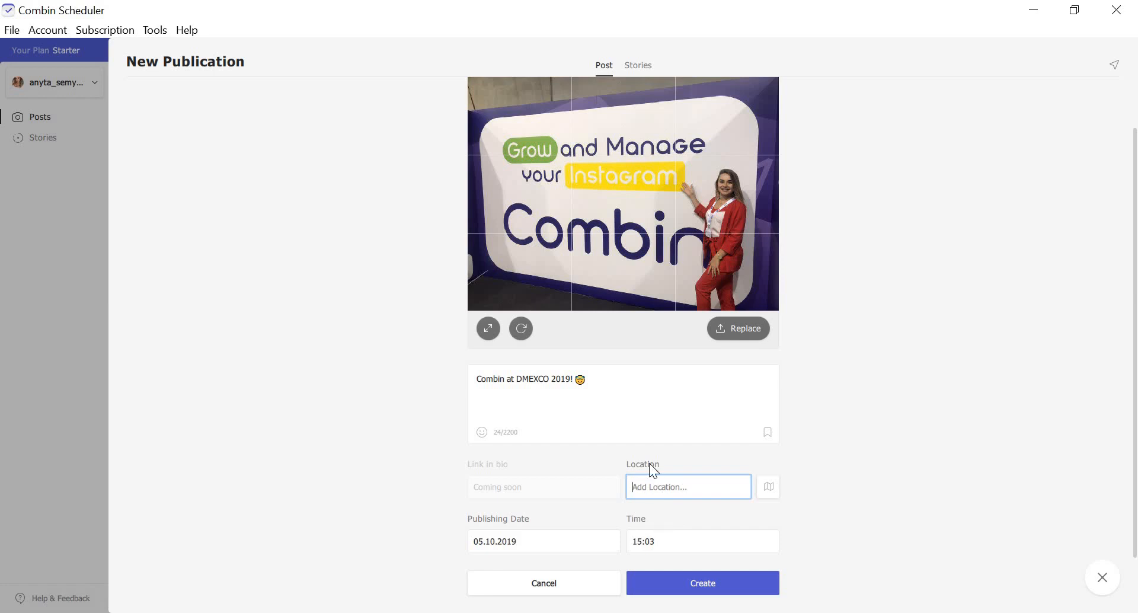
# Step: Set the location to Dmexco and schedule publishing for 06.10.2019 at 22:00
pyautogui.write('Dmexco')
pyautogui.click(703, 540)
pyautogui.write('22:00')
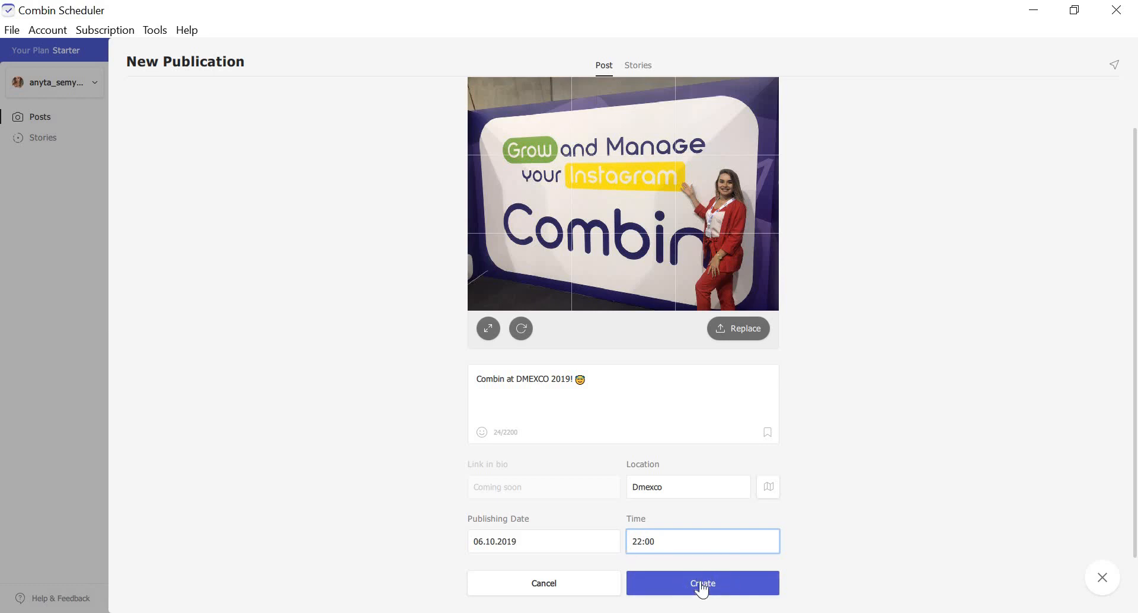
# Step: Create the post so it appears on Sunday 6 at 22:00 tagged Dmexco
pyautogui.click(701, 583)
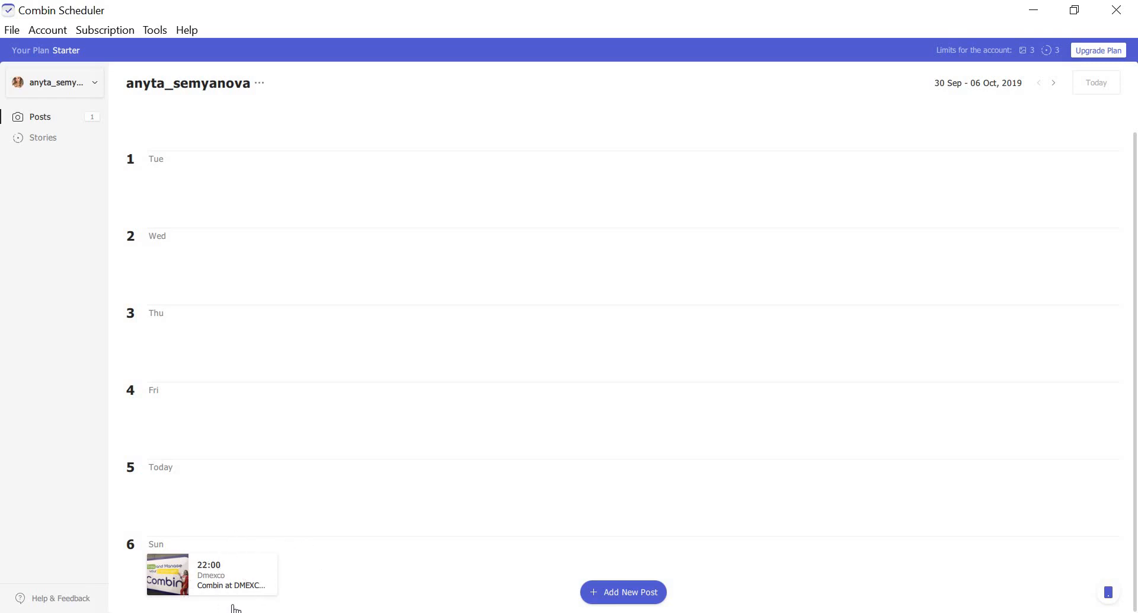
pyautogui.moveTo(336, 584)
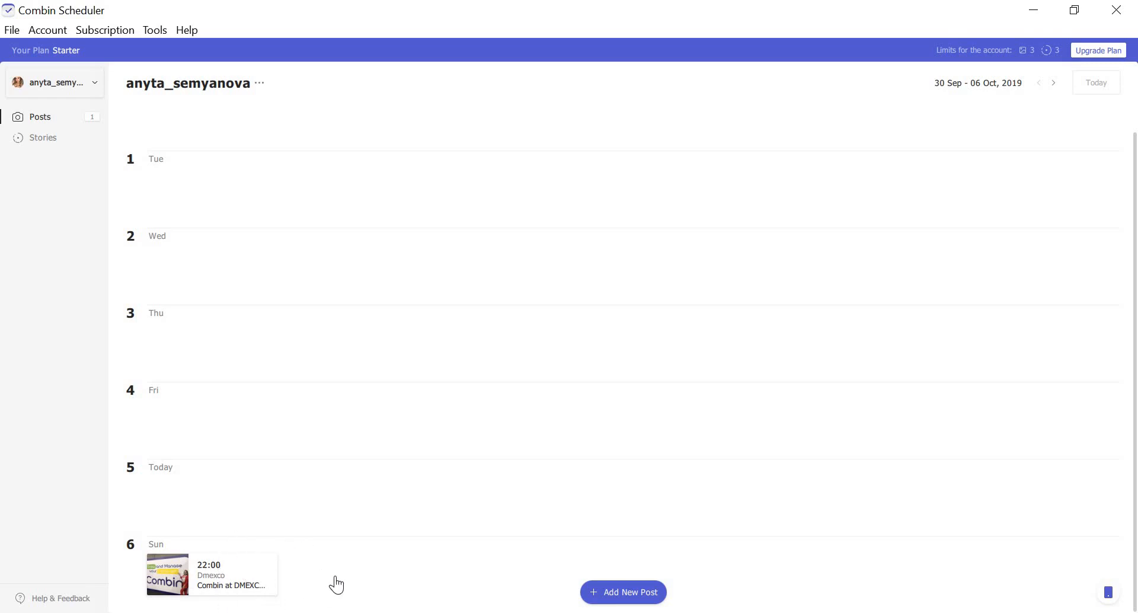